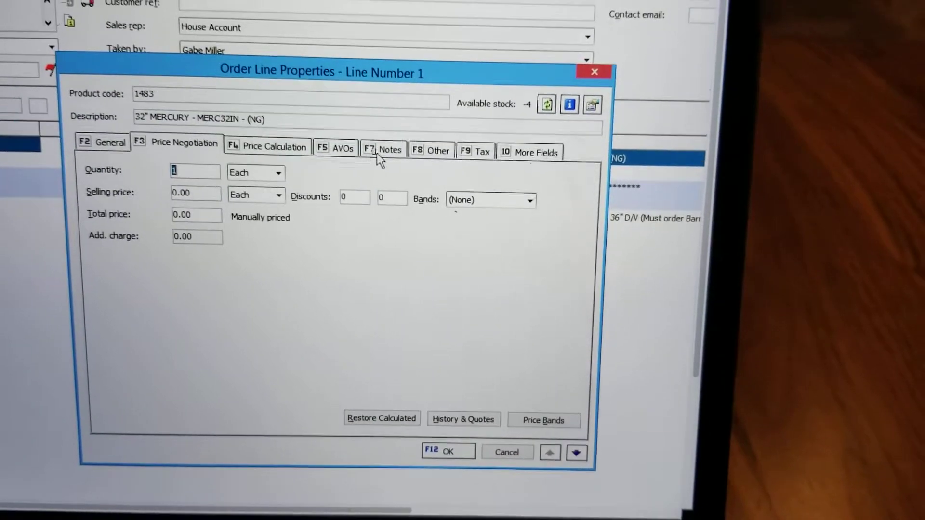
Show product 1483's line notes, with internal notes listing BID # B5262 and framing dimensions
left_click(383, 148)
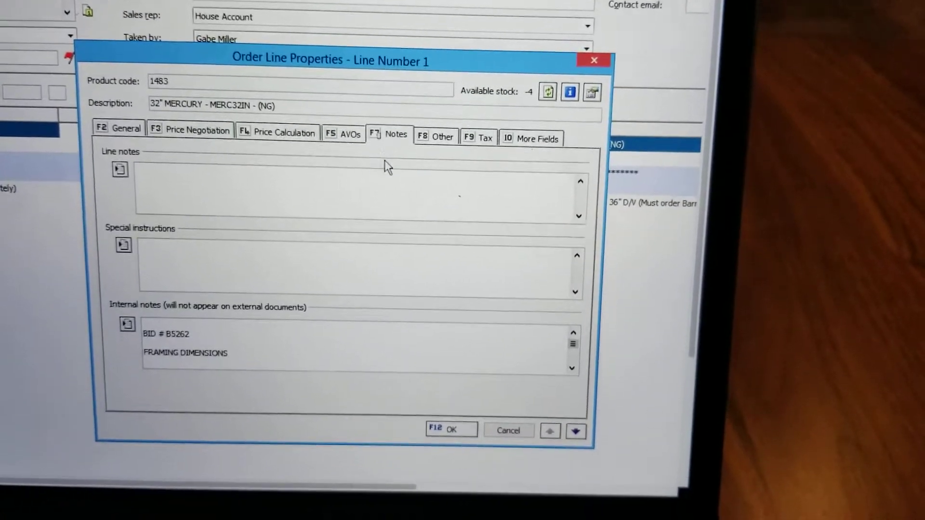